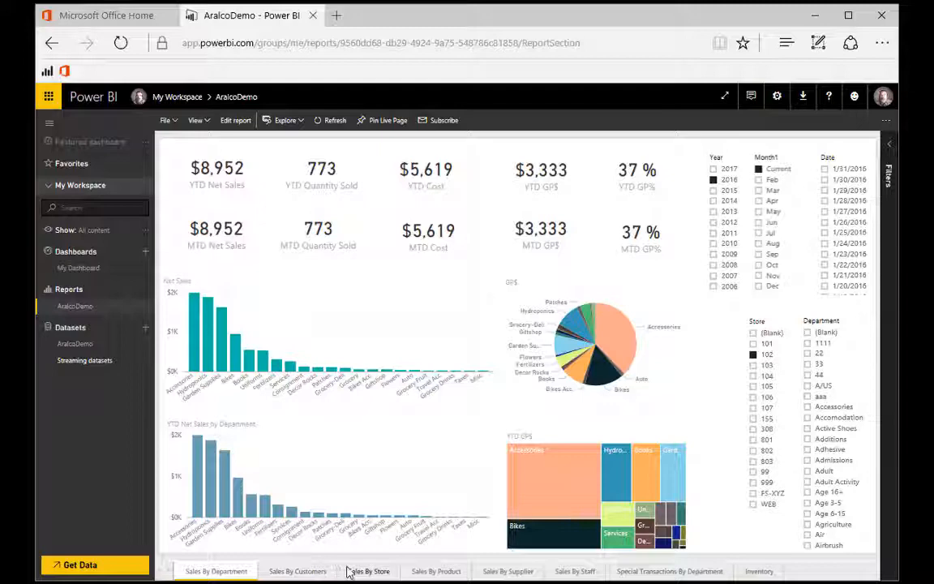
mouse_move(435, 571)
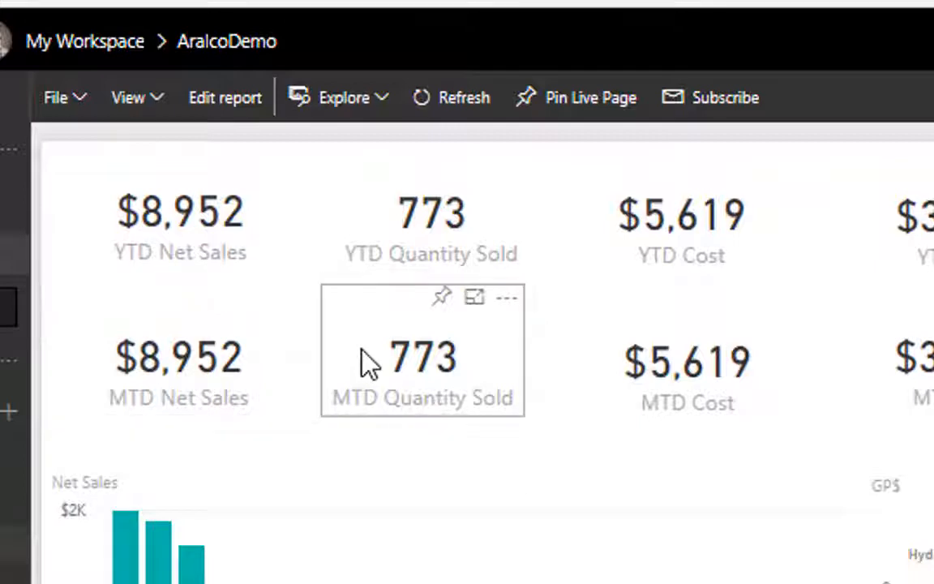
mouse_move(656, 265)
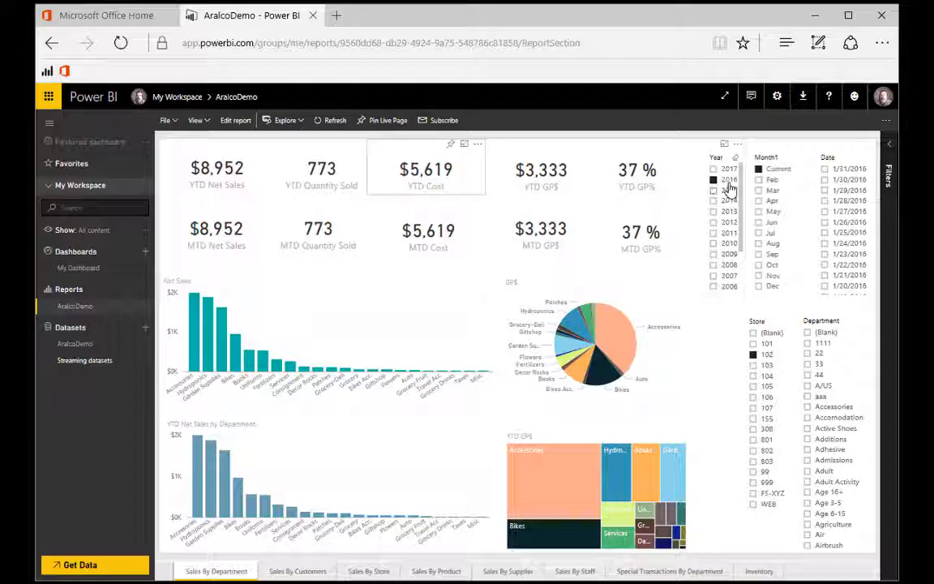
Step: Select Aug 2016 in the Month slicer and browse the Department slicer entries
left_click(729, 179)
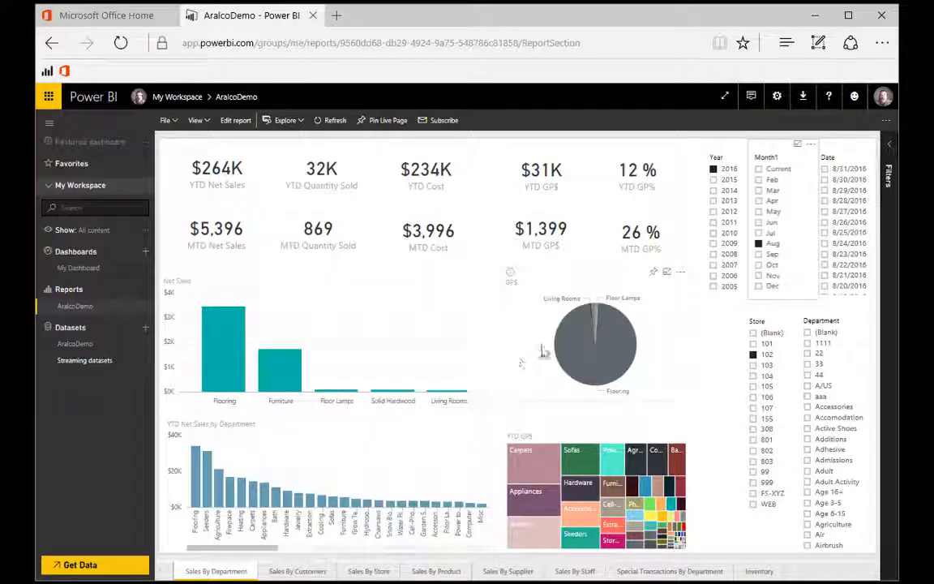
mouse_move(502, 314)
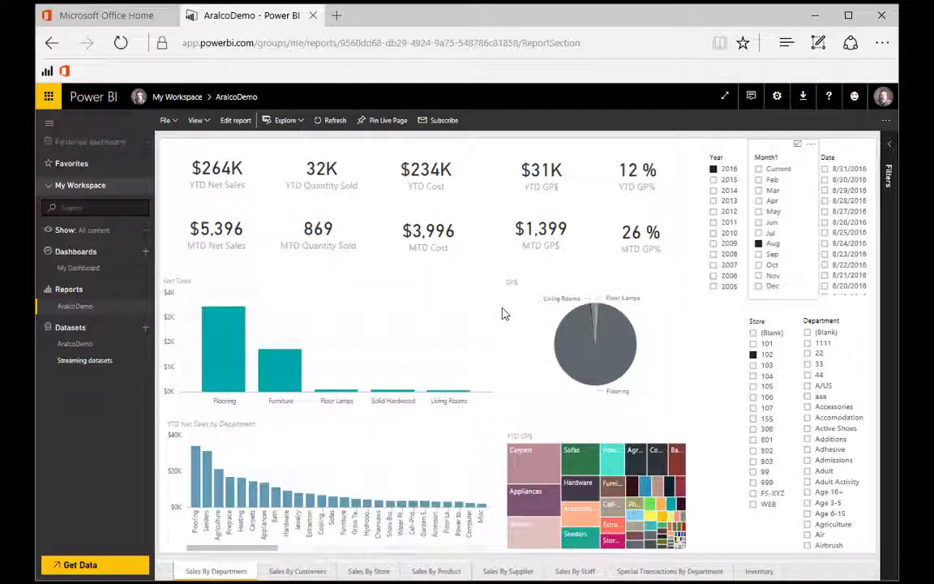
left_click(753, 355)
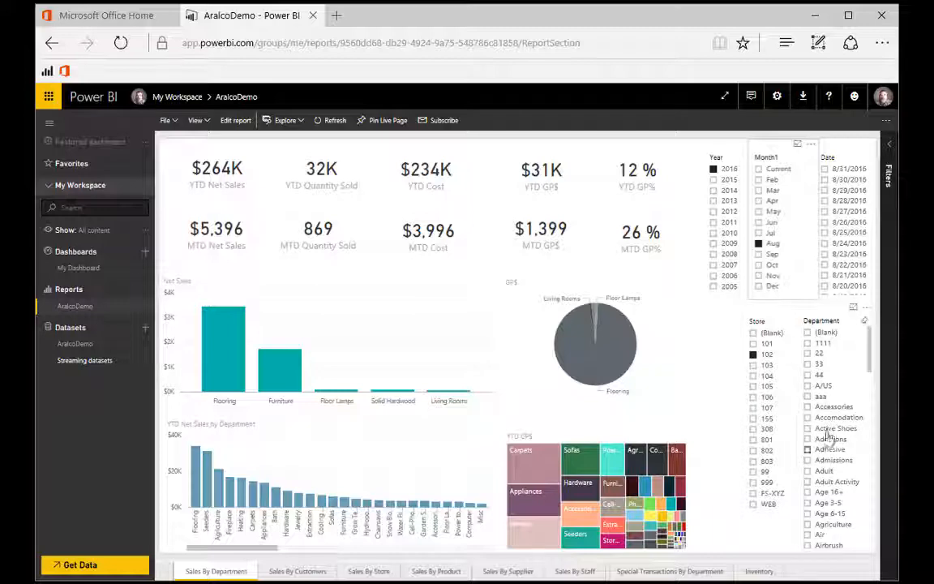
scroll("down", 3)
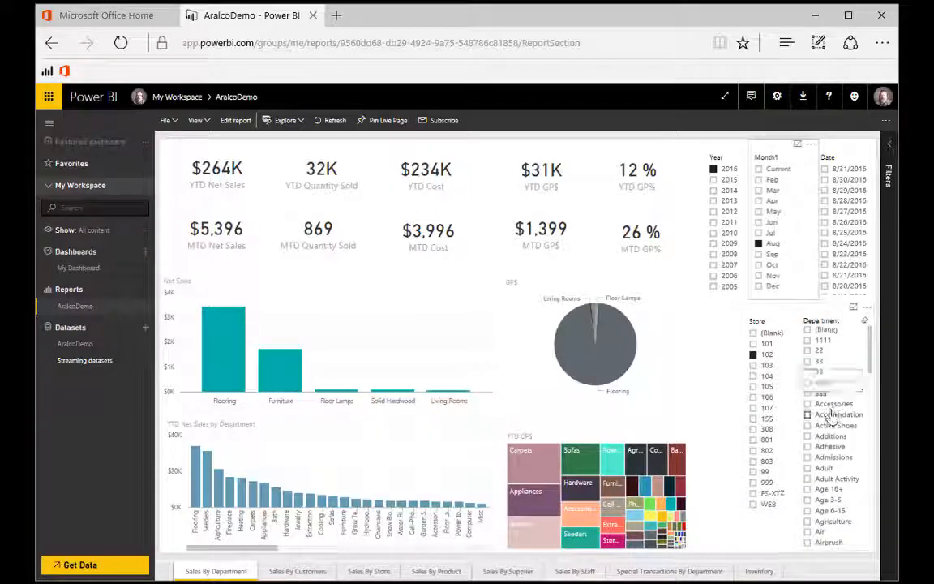
scroll("down", 3)
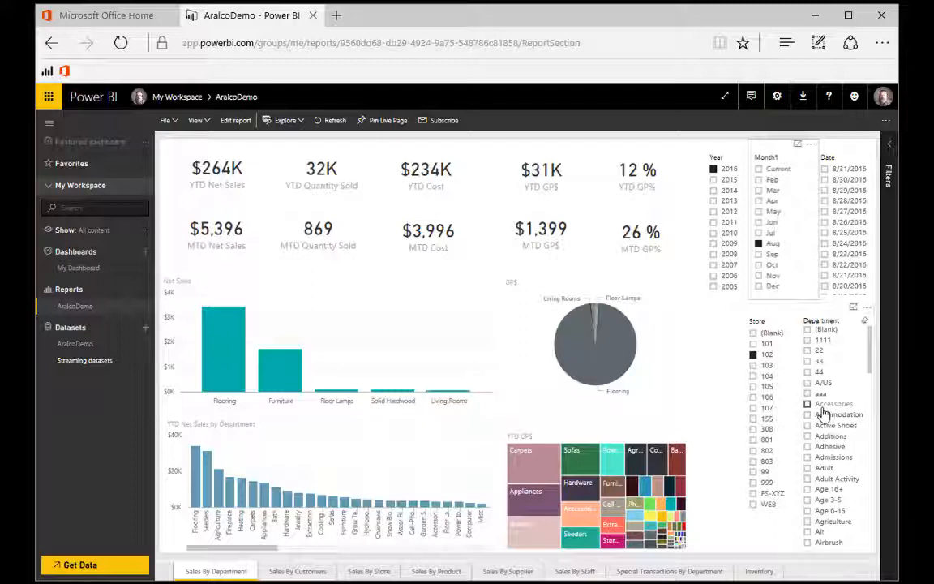
mouse_move(833, 403)
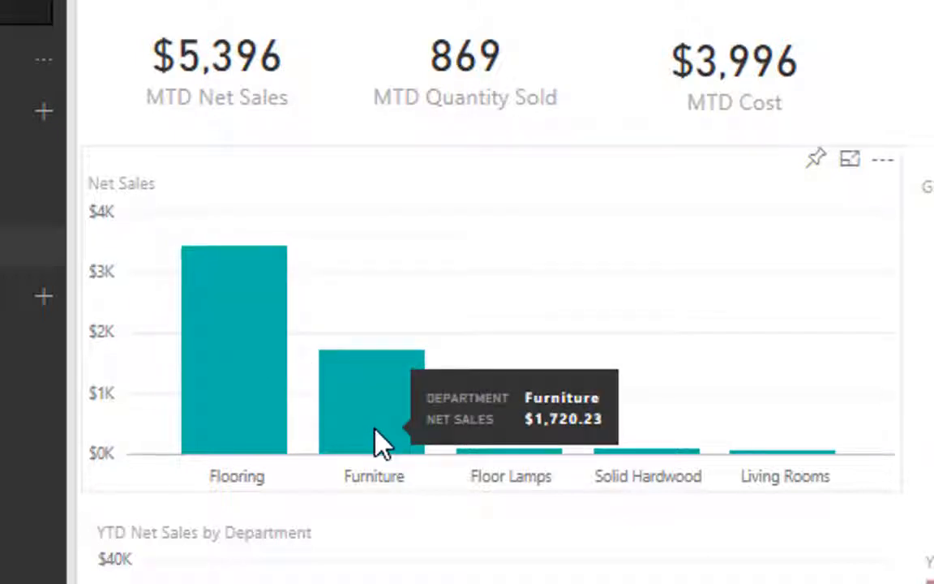
mouse_move(652, 462)
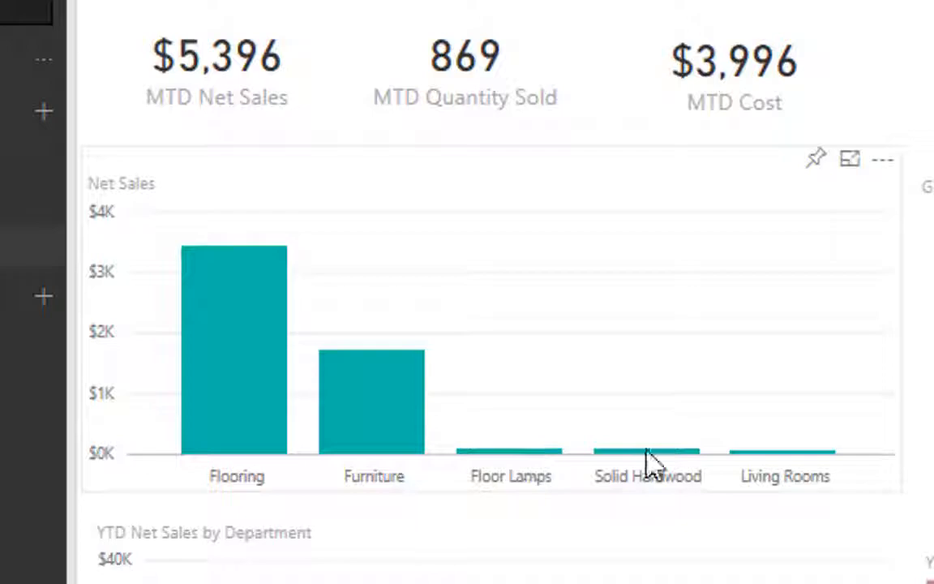
mouse_move(746, 458)
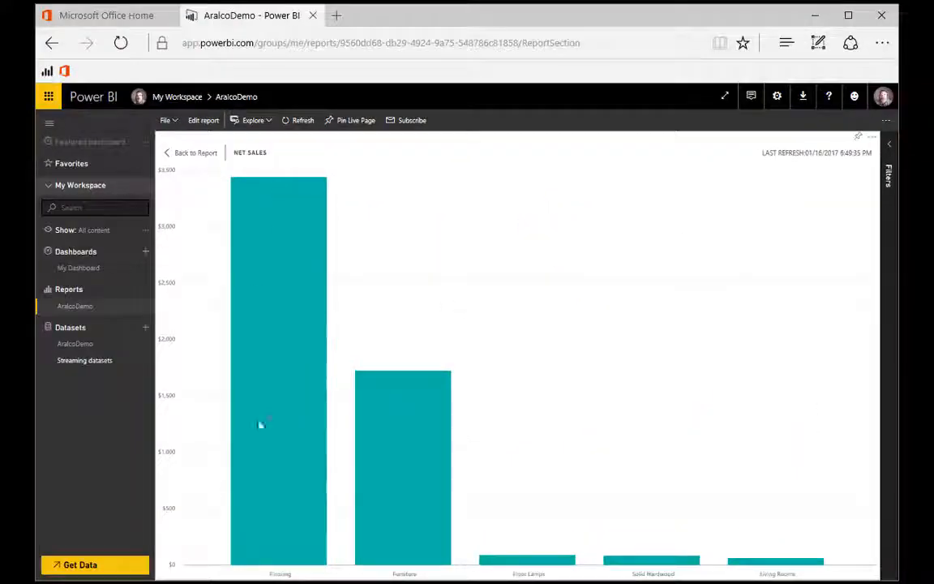
mouse_move(386, 242)
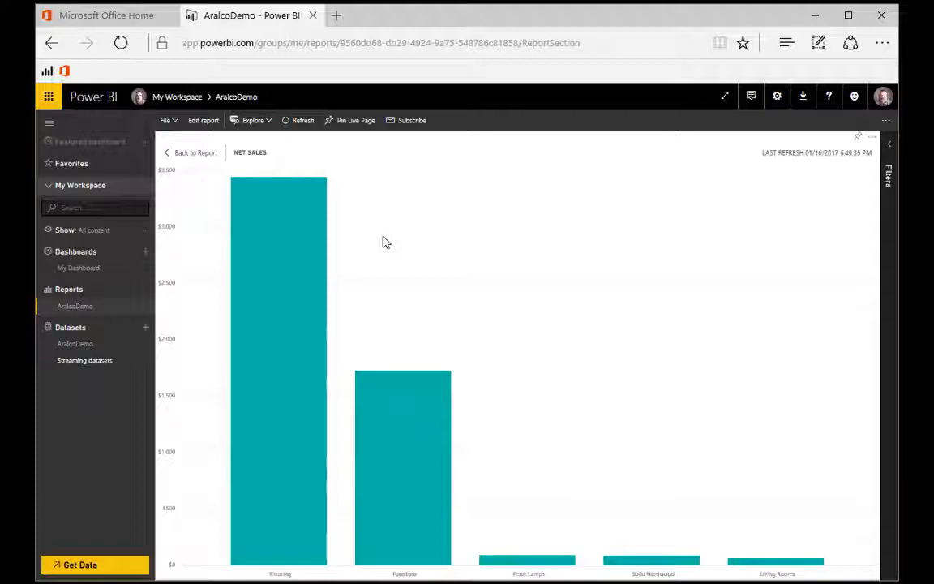
mouse_move(384, 281)
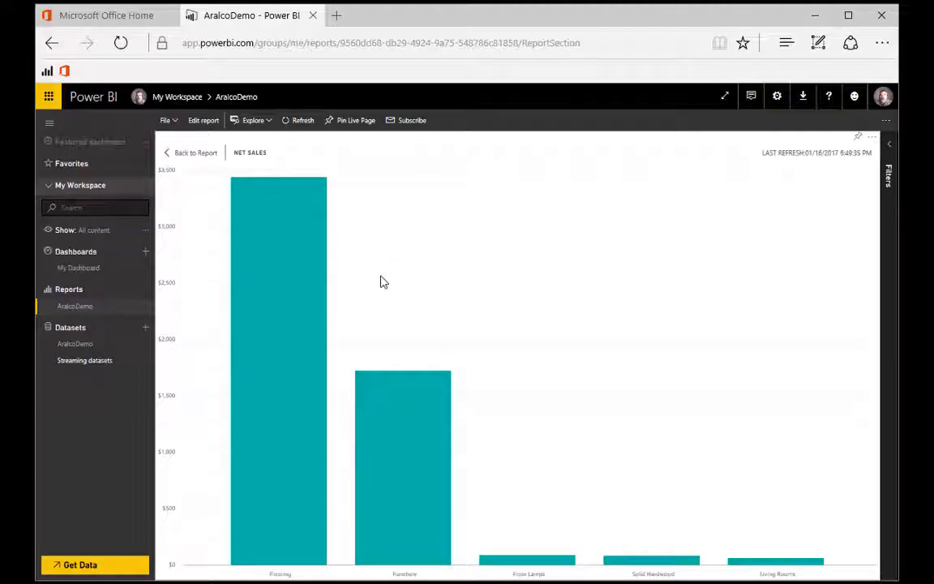
mouse_move(511, 348)
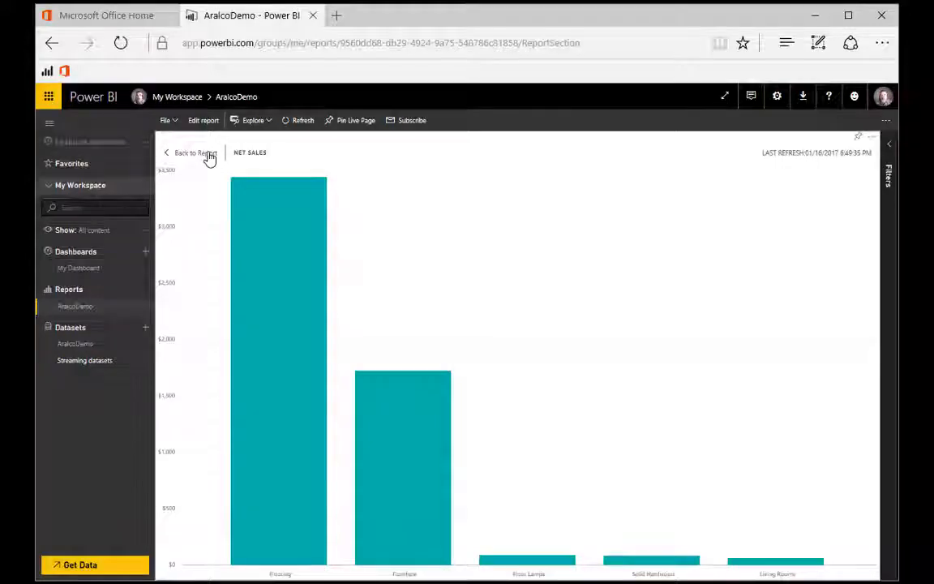
left_click(193, 152)
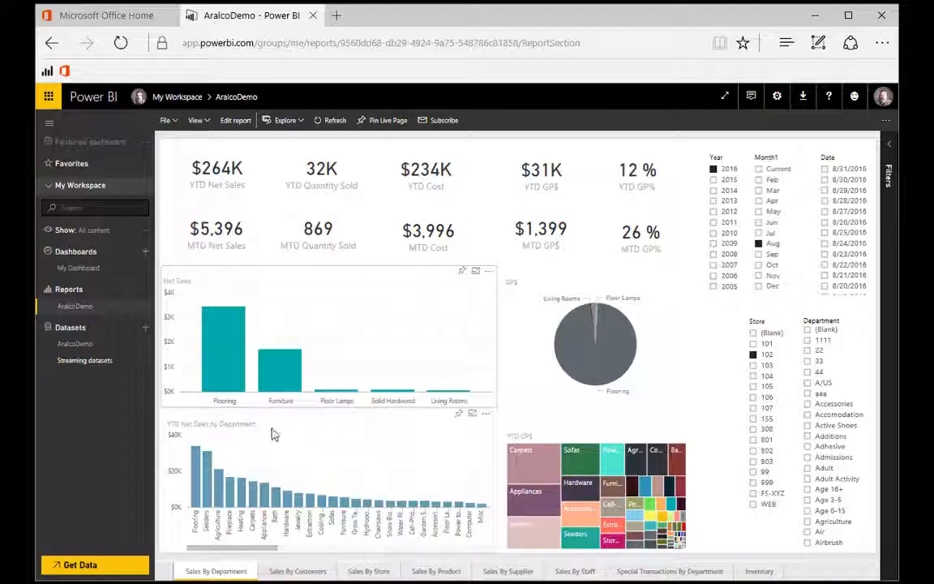
mouse_move(485, 457)
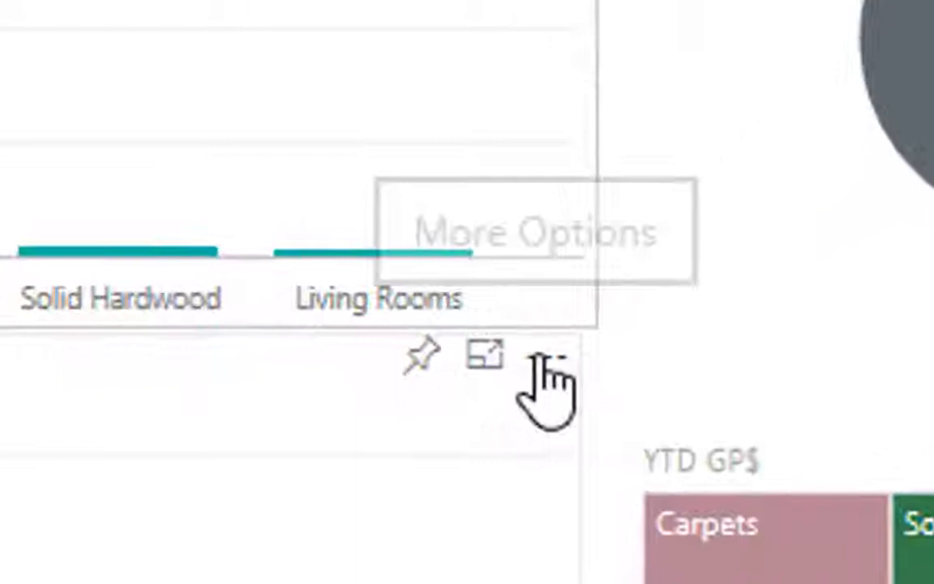
Step: Sort the YTD Net Sales by Department chart by Department via its More Options menu
left_click(547, 356)
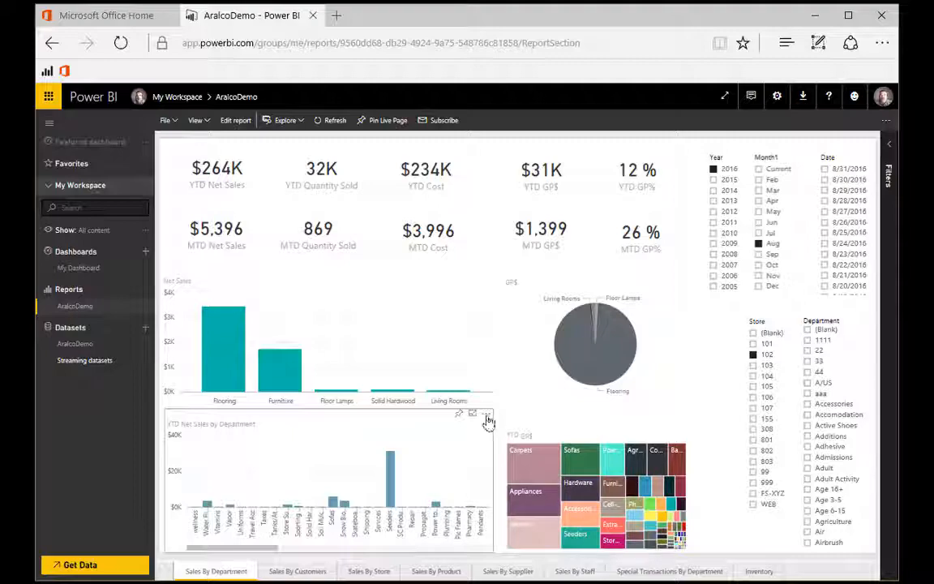
left_click(485, 413)
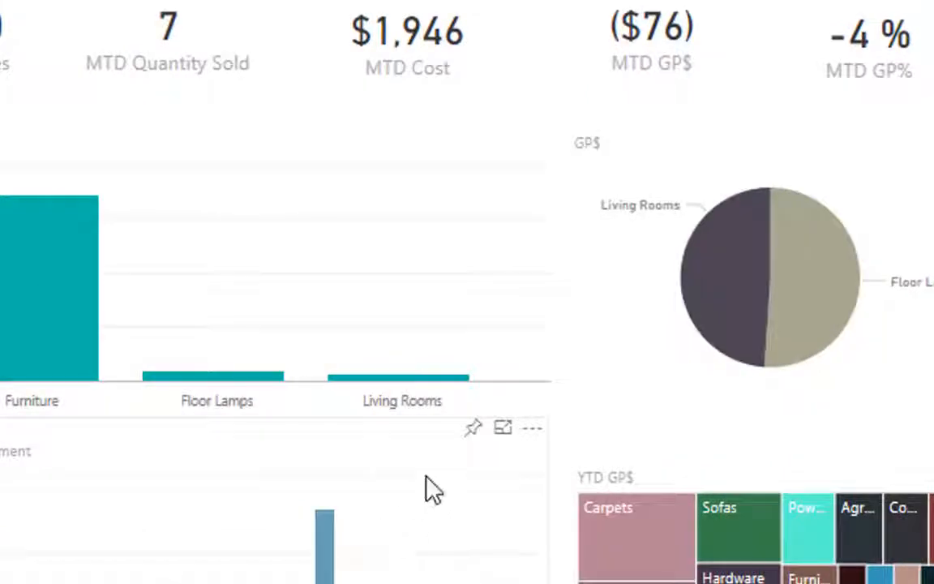
Step: Start pinning YTD Net Sales by Department to the existing My Dashboard
left_click(472, 427)
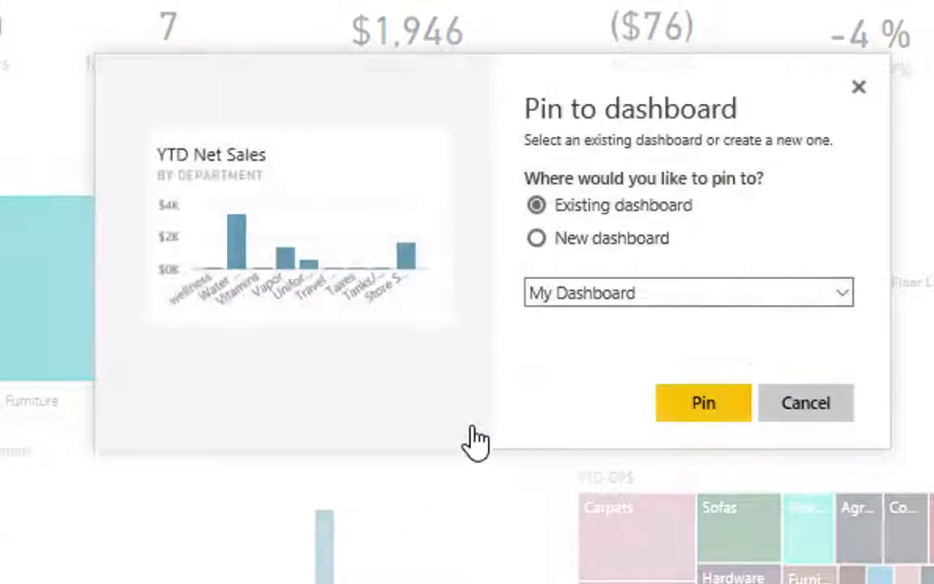
mouse_move(543, 395)
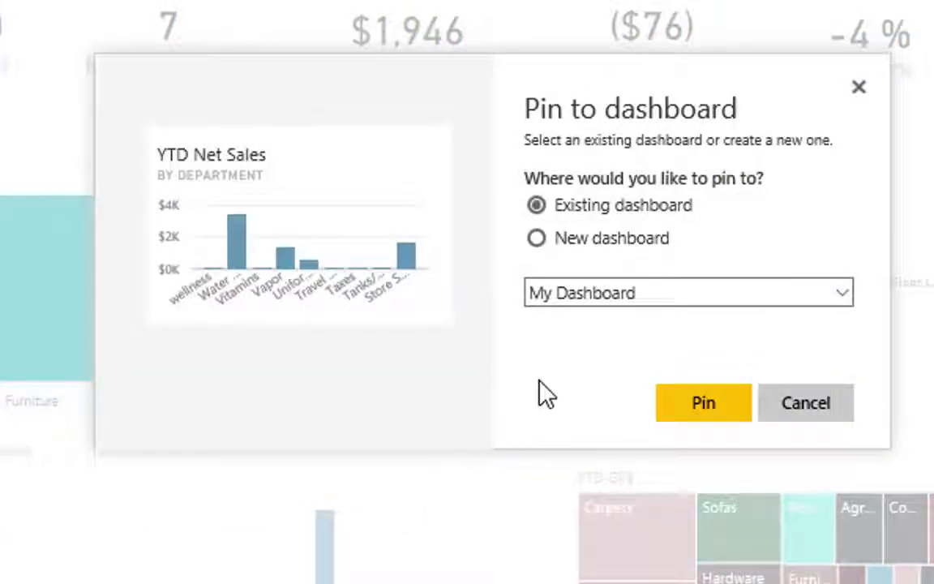